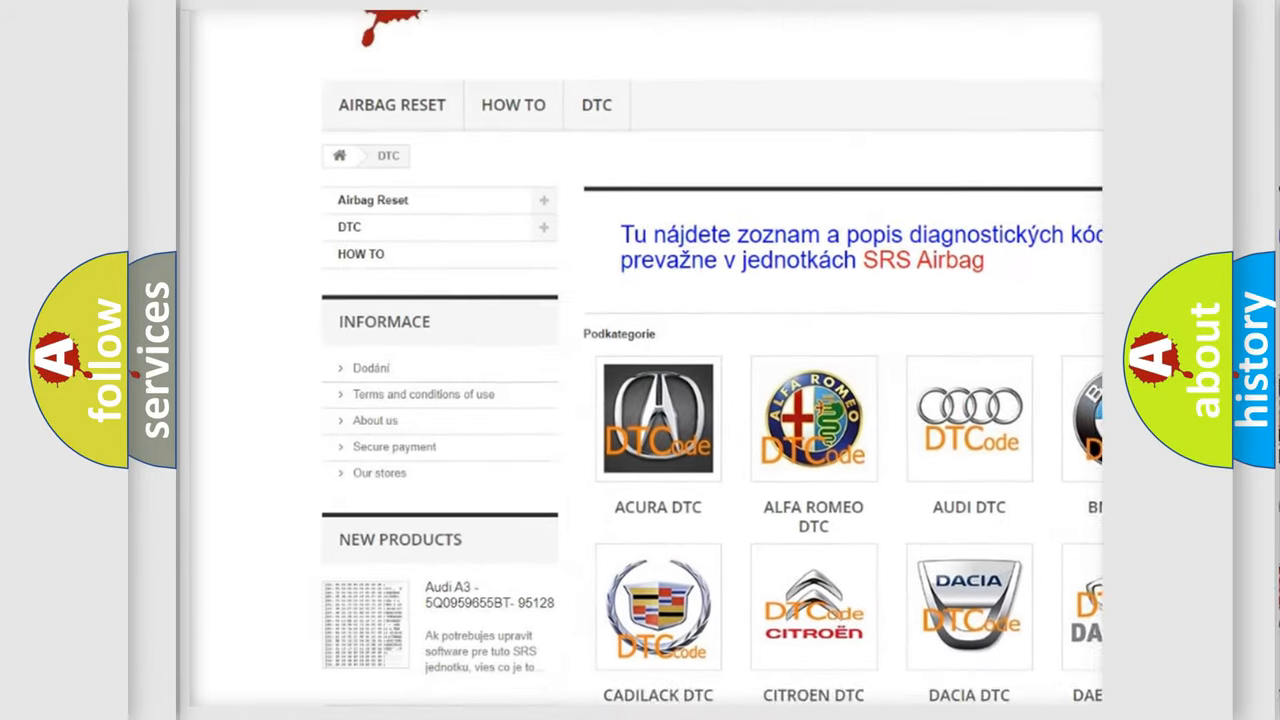
scroll("down", 3)
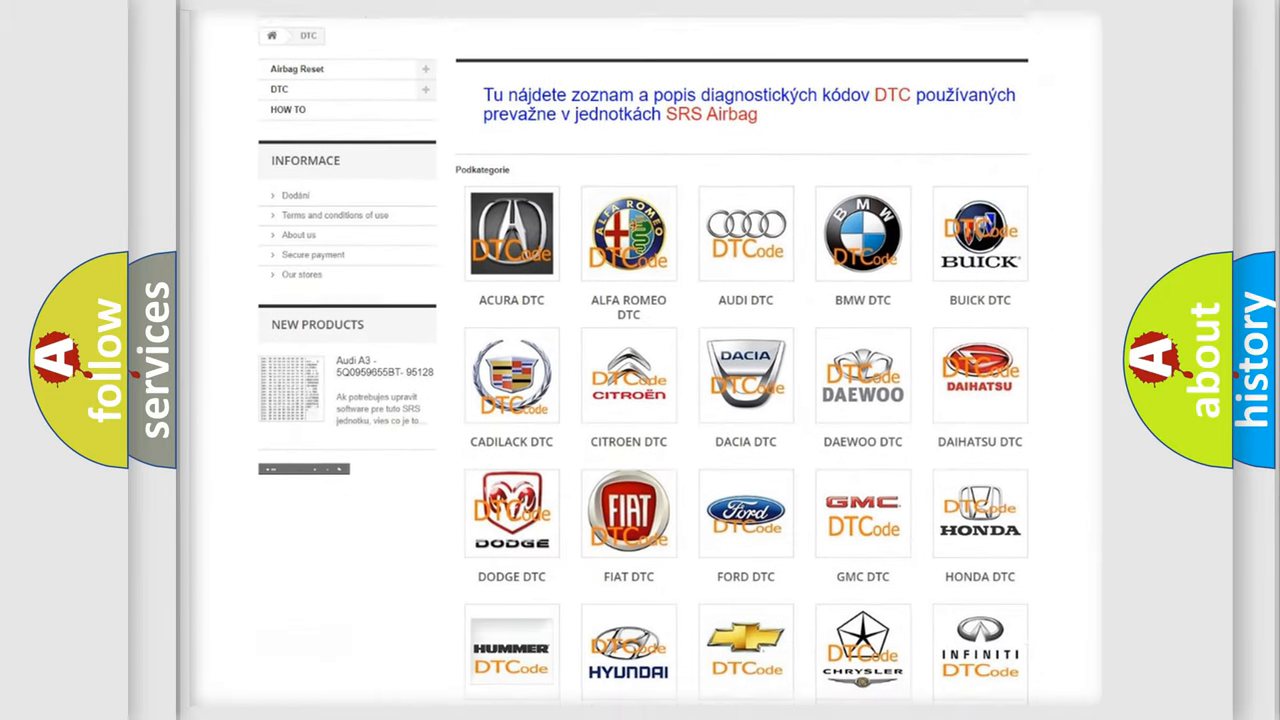
scroll("down", 3)
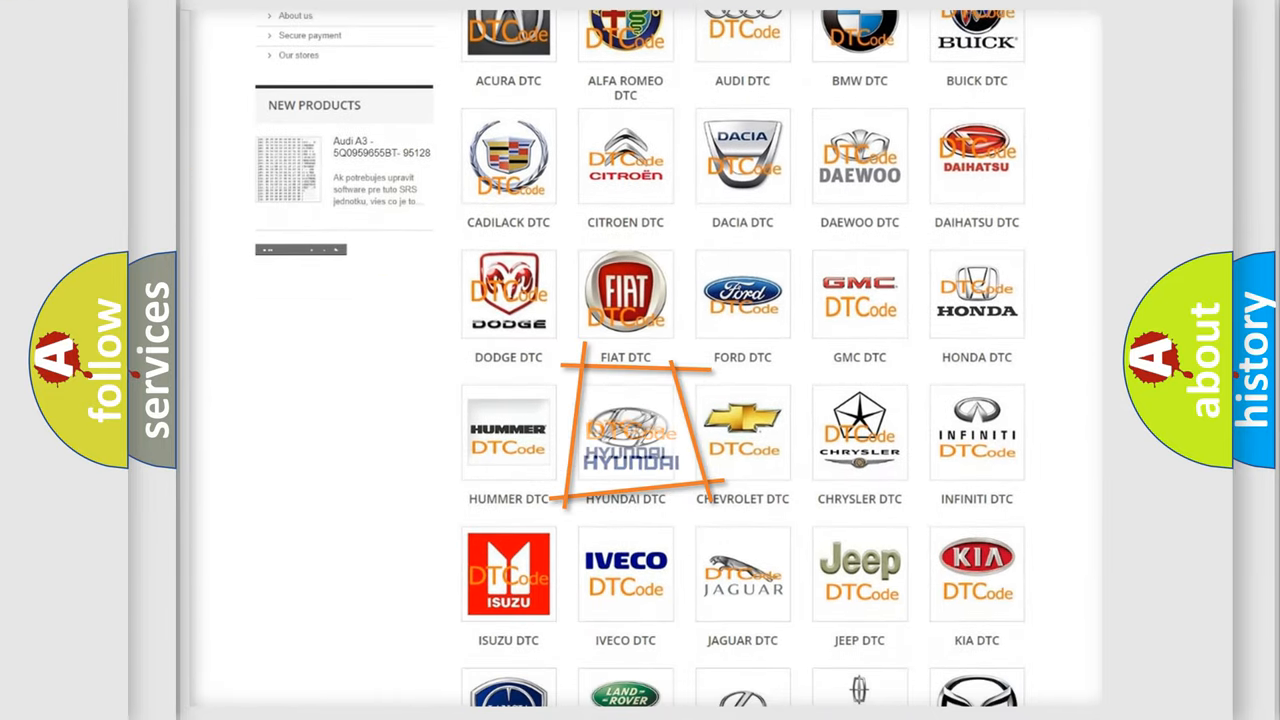